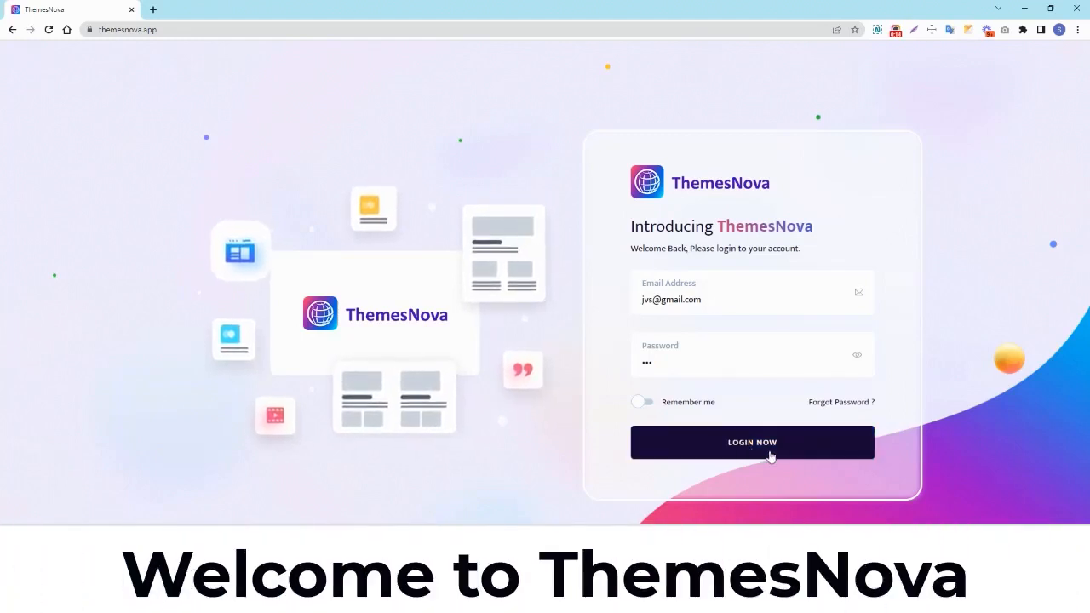
Log in to ThemesNova with the entered email and password.
click(751, 442)
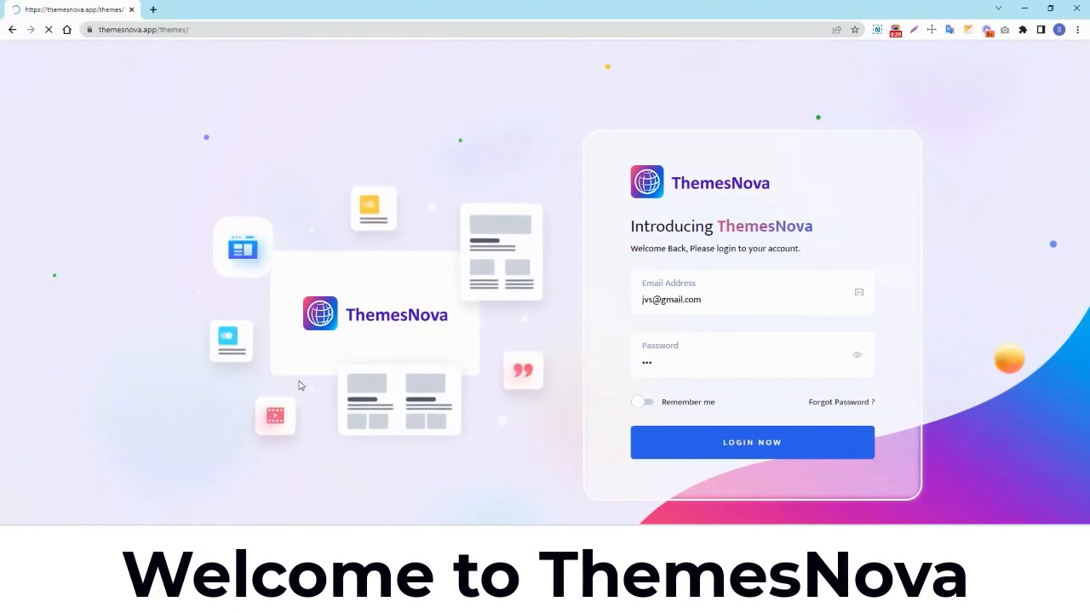
click(751, 441)
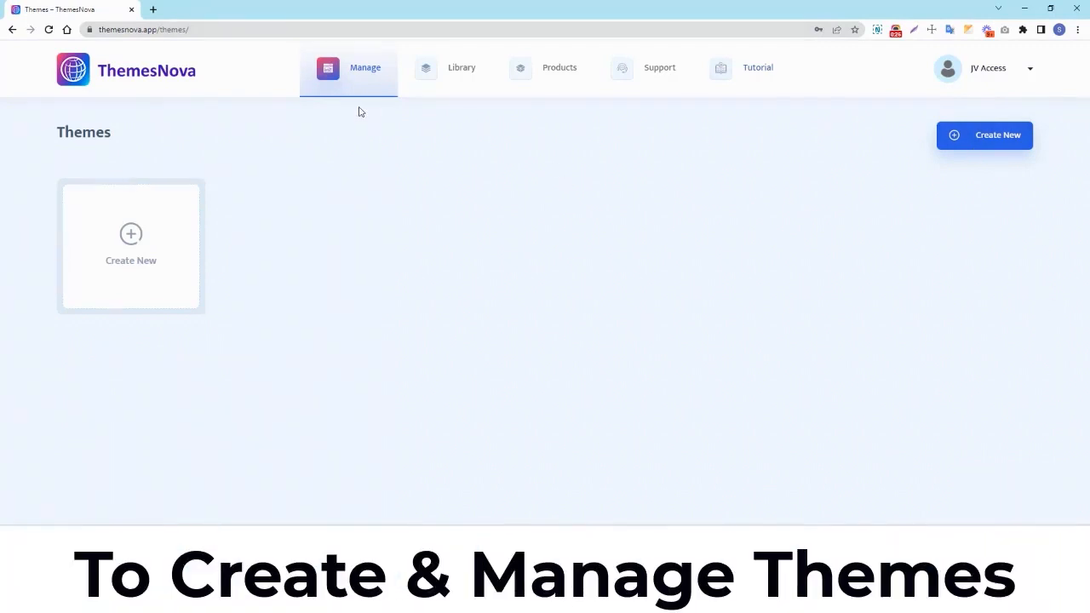
mouse_move(651, 93)
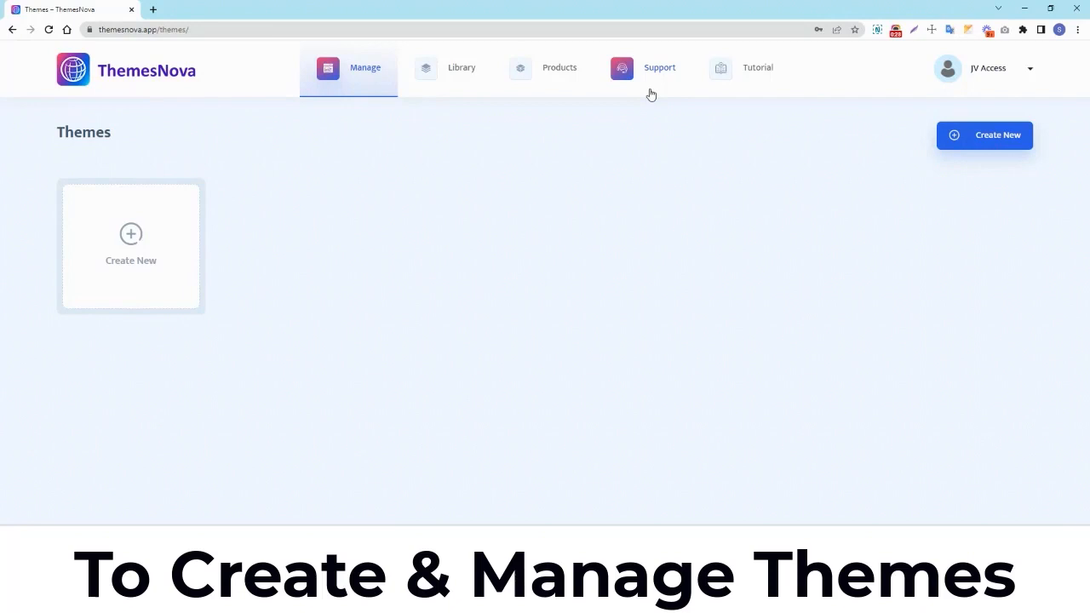
mouse_move(357, 96)
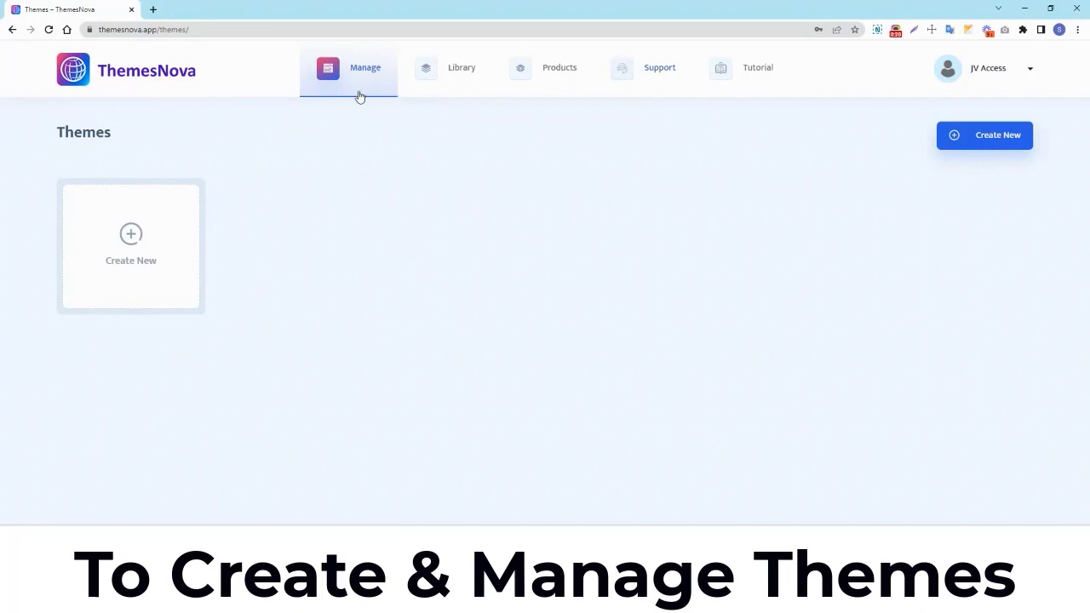
mouse_move(354, 75)
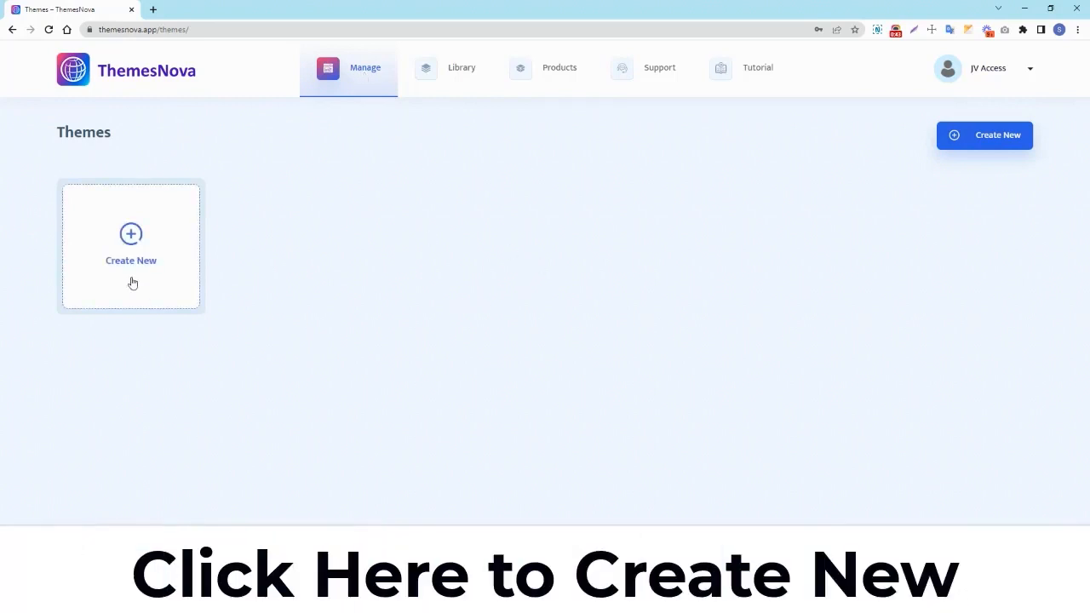
mouse_move(132, 236)
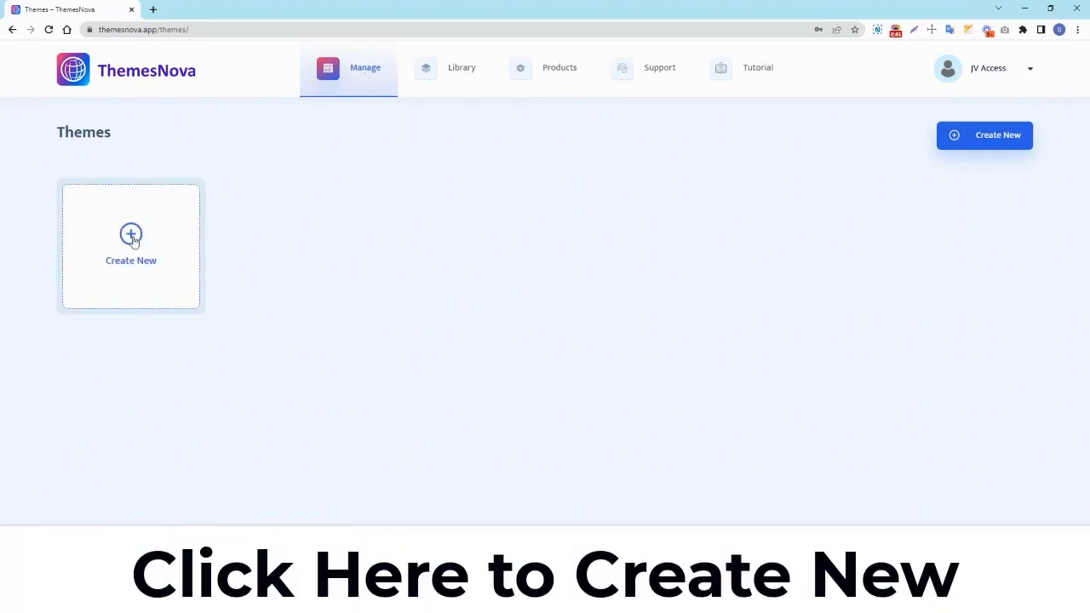
Create a new theme named 'My first theme' with its details filled in.
click(131, 243)
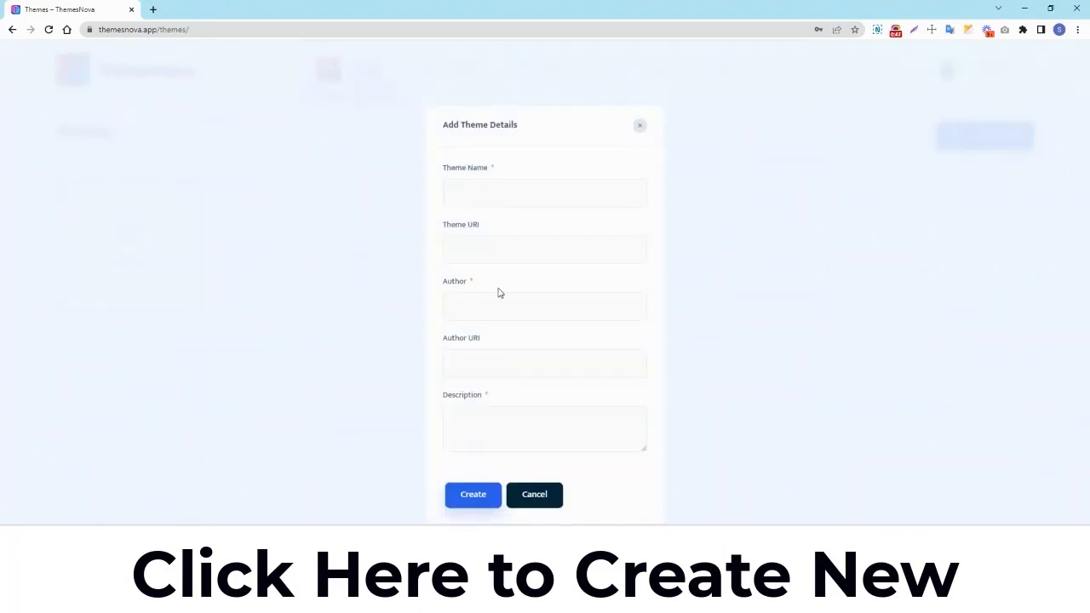
click(544, 193)
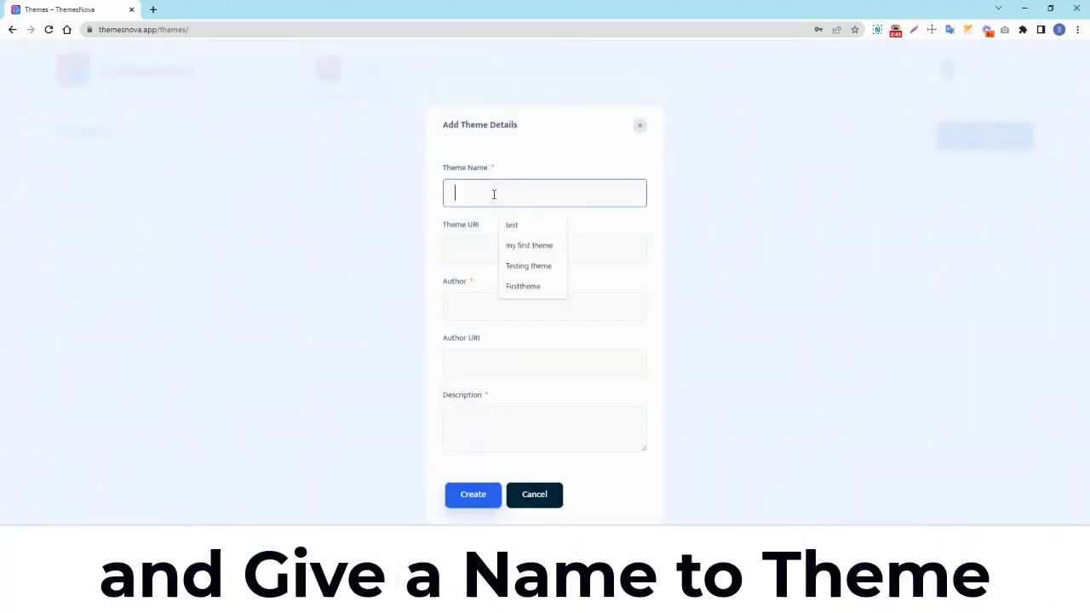
text(My first theme)
click(545, 429)
text(This is the test theme)
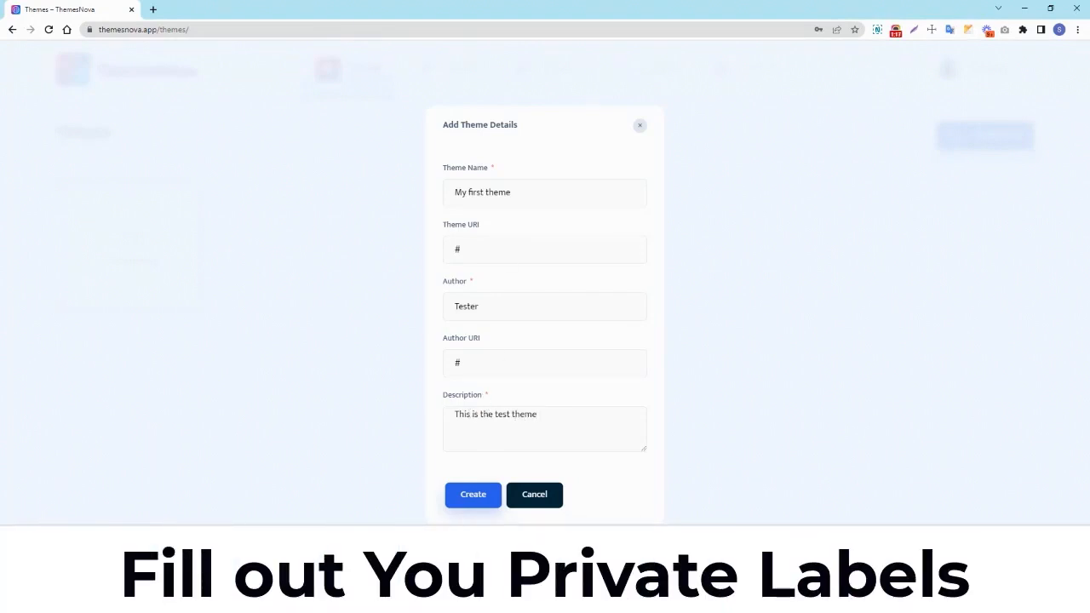
click(473, 494)
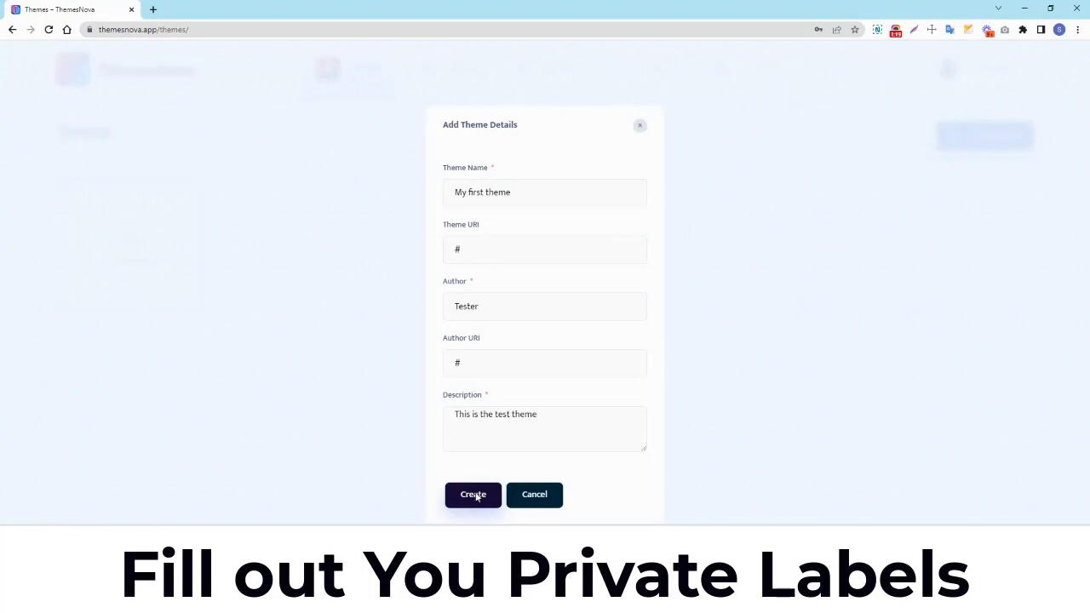
click(472, 495)
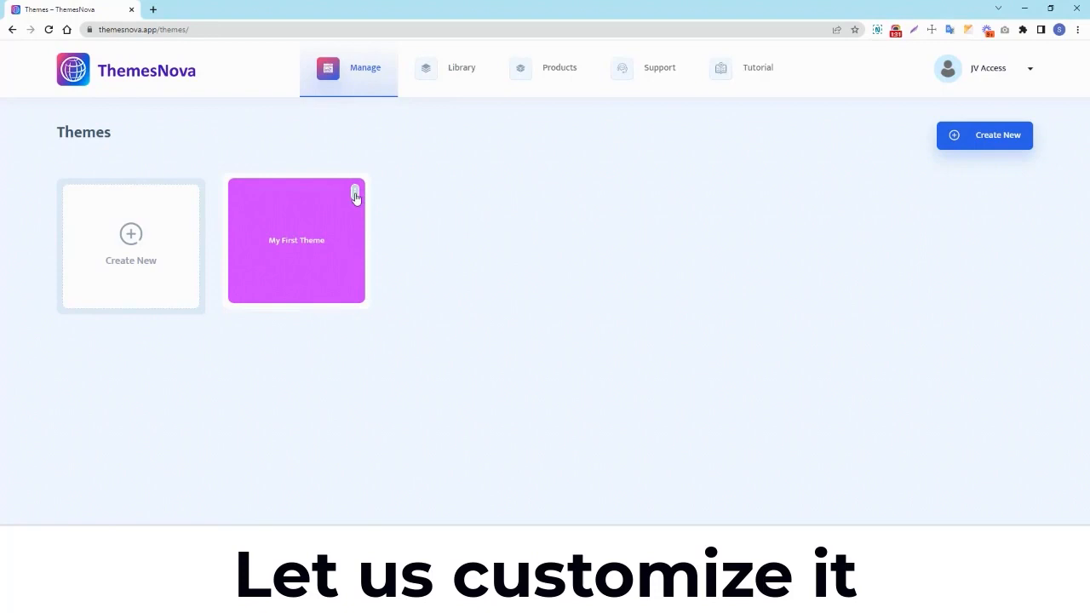
Choose Edit from the My First Theme card's options menu.
click(355, 194)
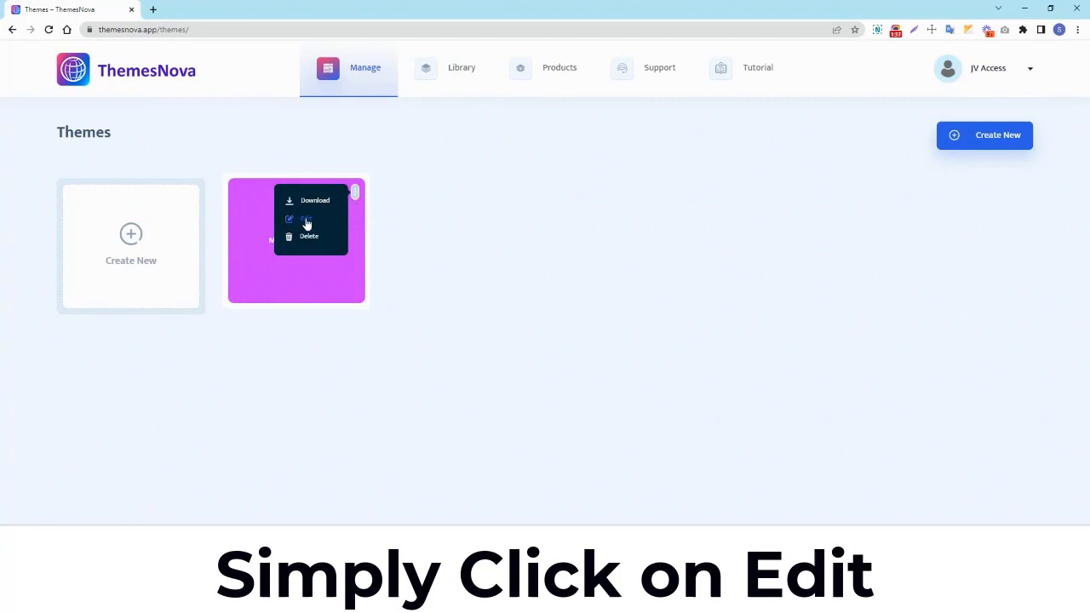
click(305, 223)
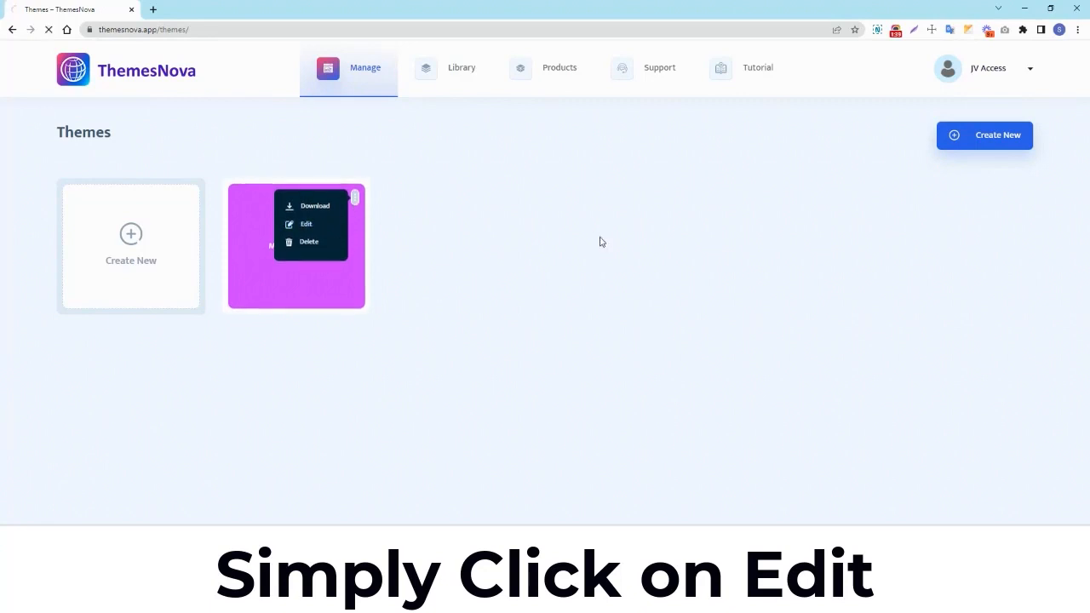
click(305, 223)
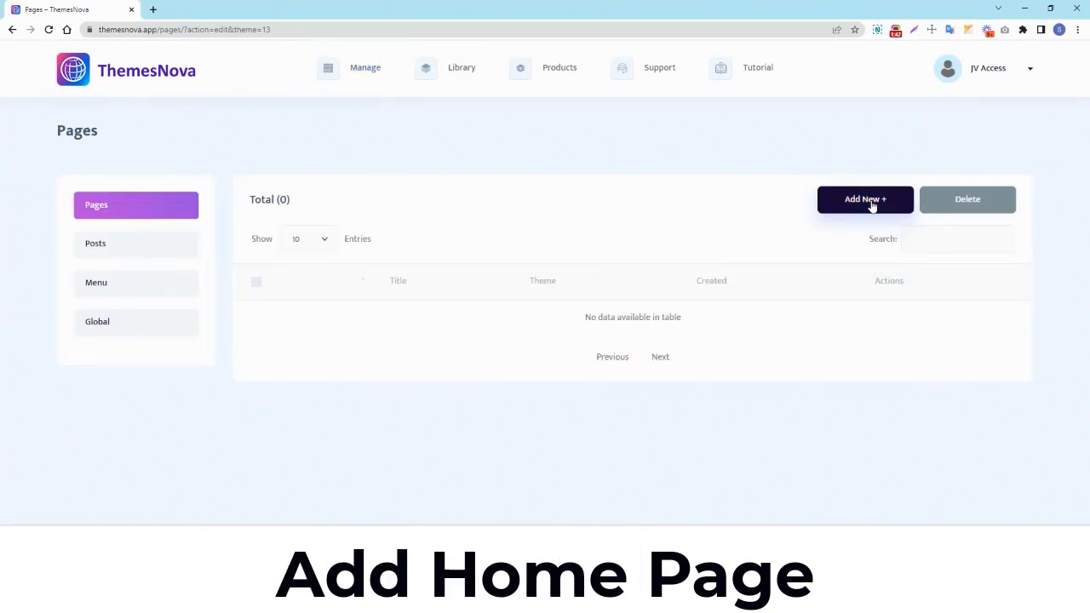
Add a page titled 'Home' and continue into the page builder.
click(864, 199)
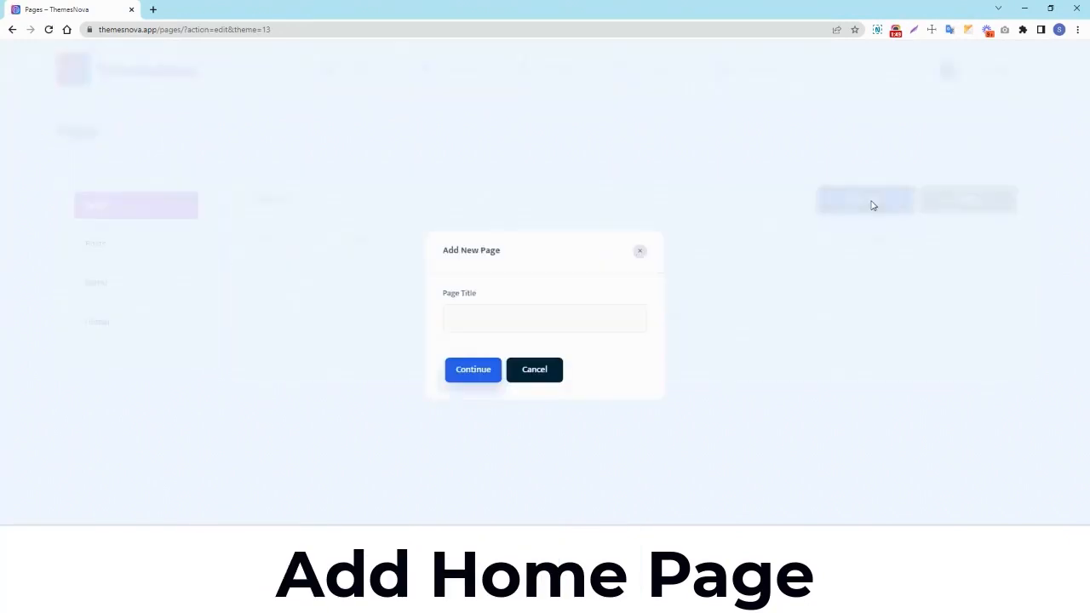
click(544, 317)
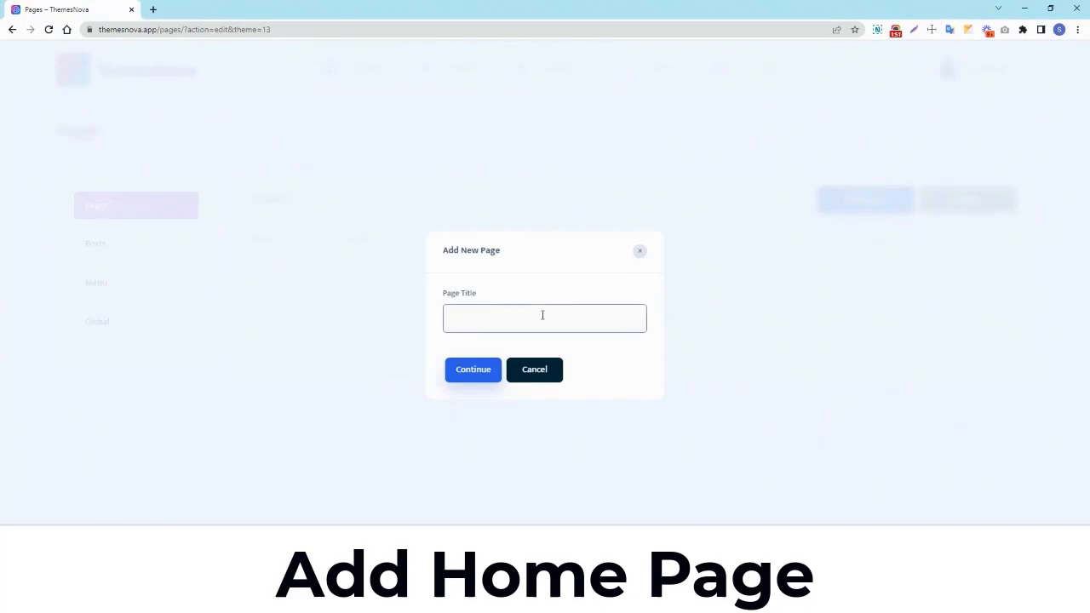
text(Home)
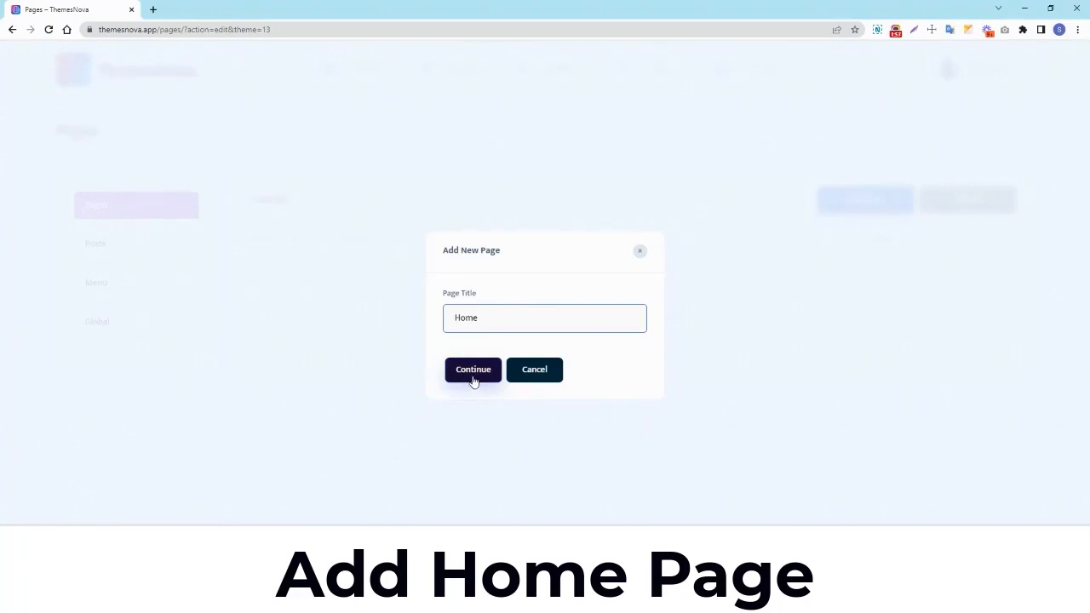
click(473, 369)
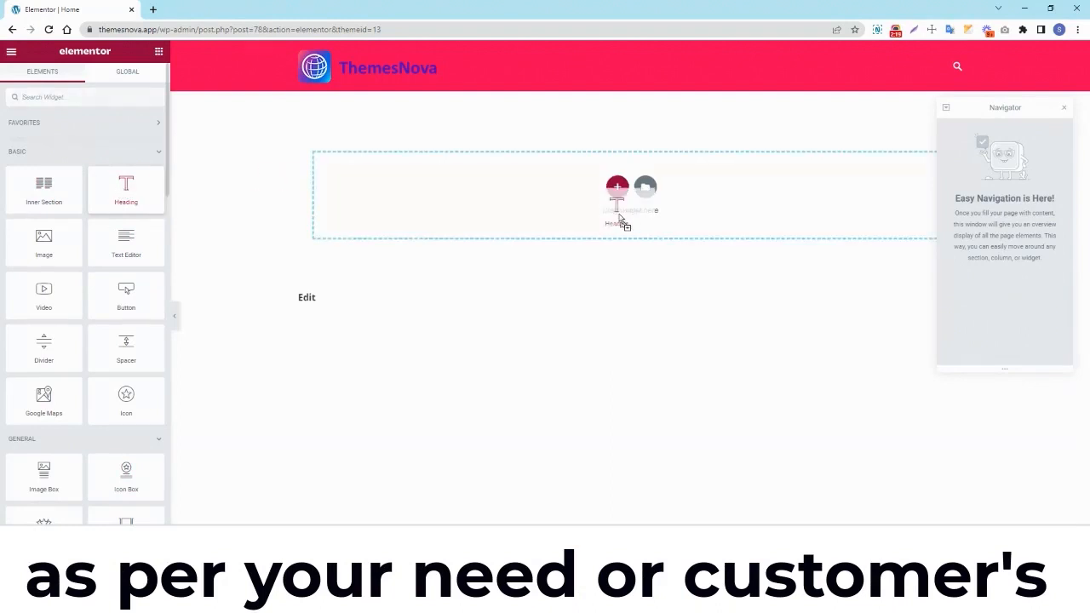
Add a heading reading 'Heading' to the empty section of the Home page.
click(617, 209)
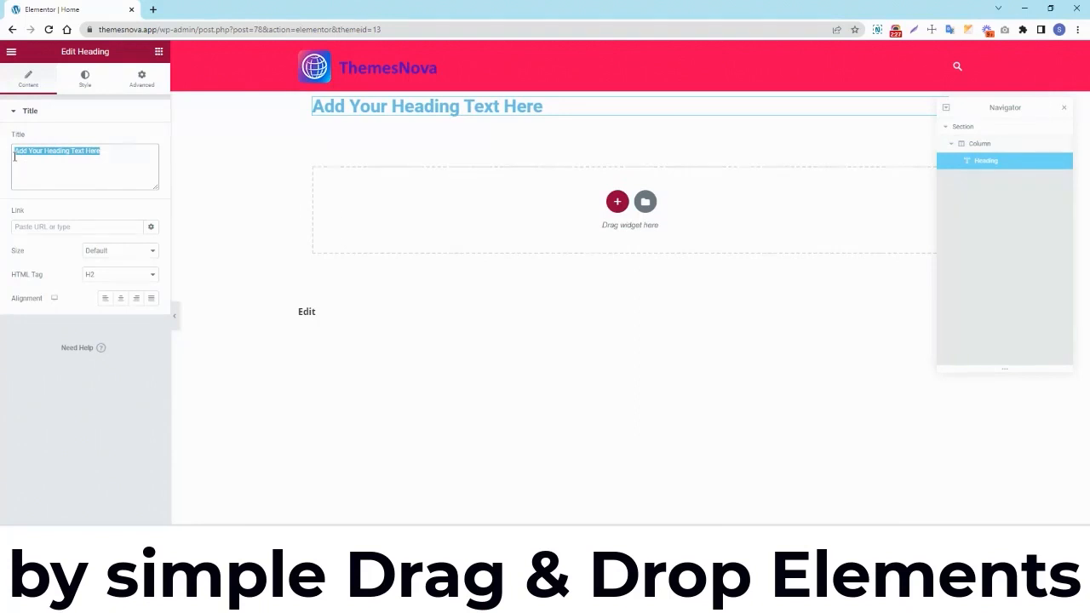
text(He)
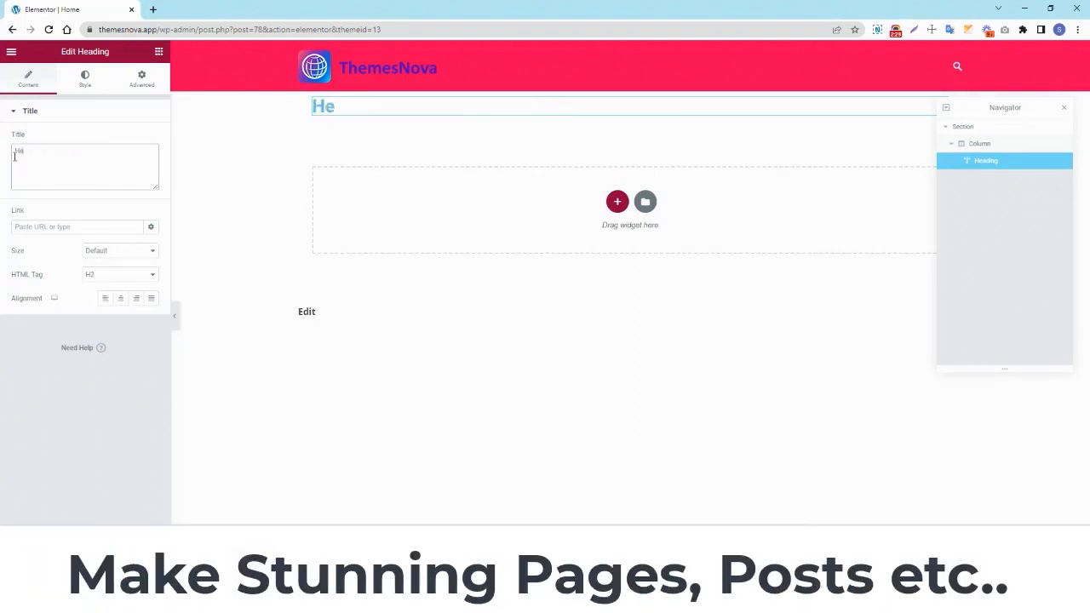
text(ading)
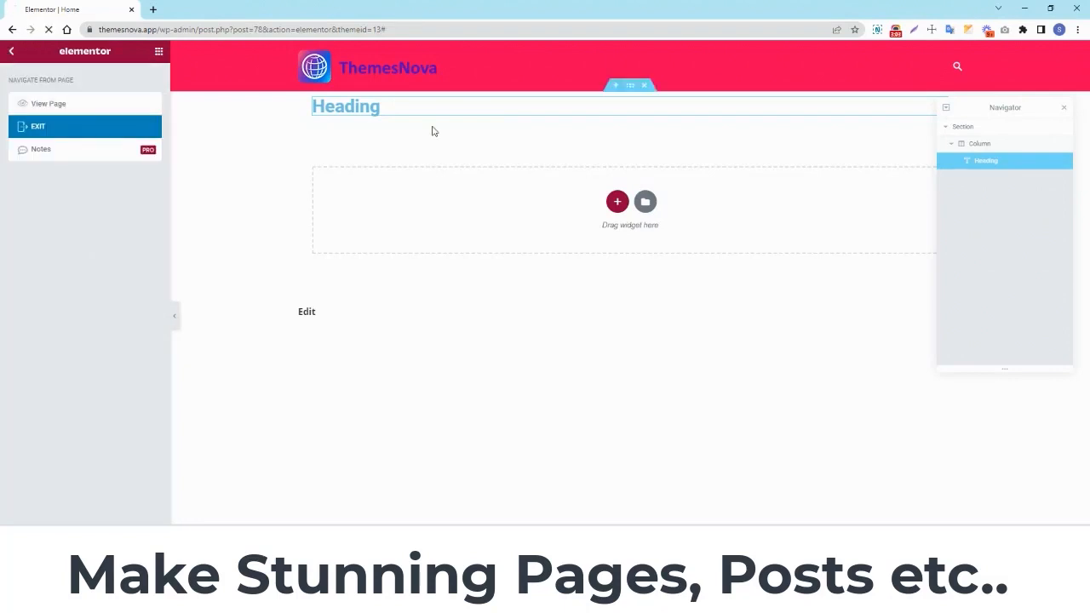
Exit Elementor and reopen My First Theme for editing.
click(37, 126)
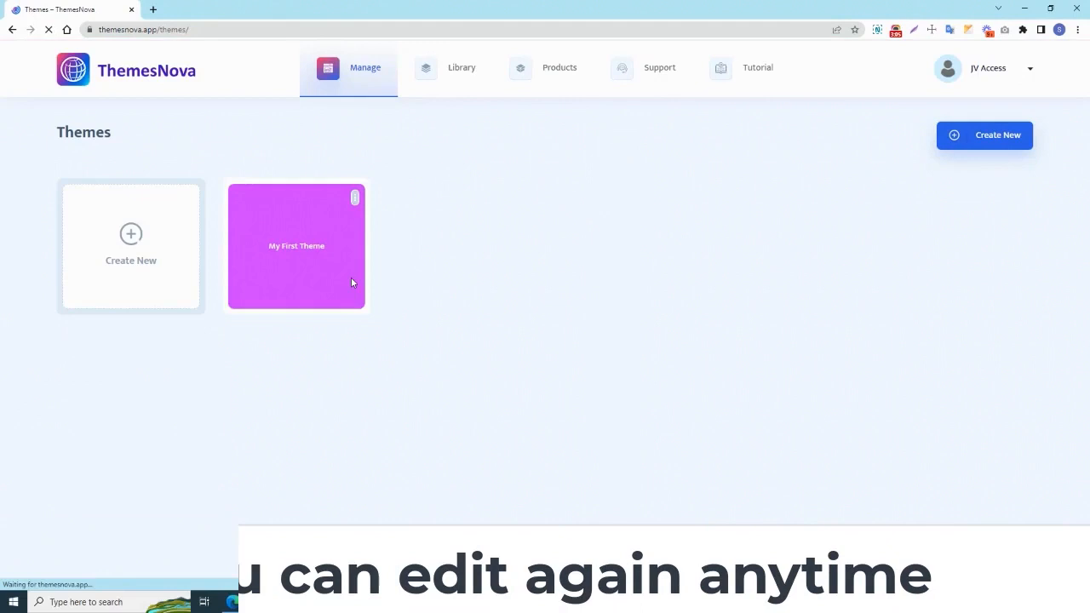
click(355, 196)
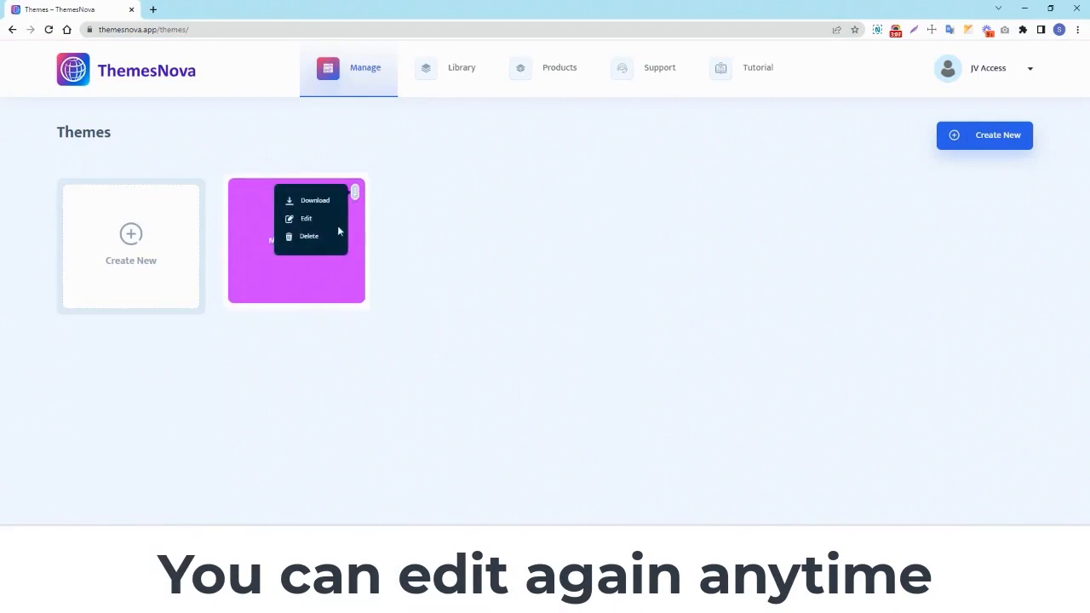
click(306, 218)
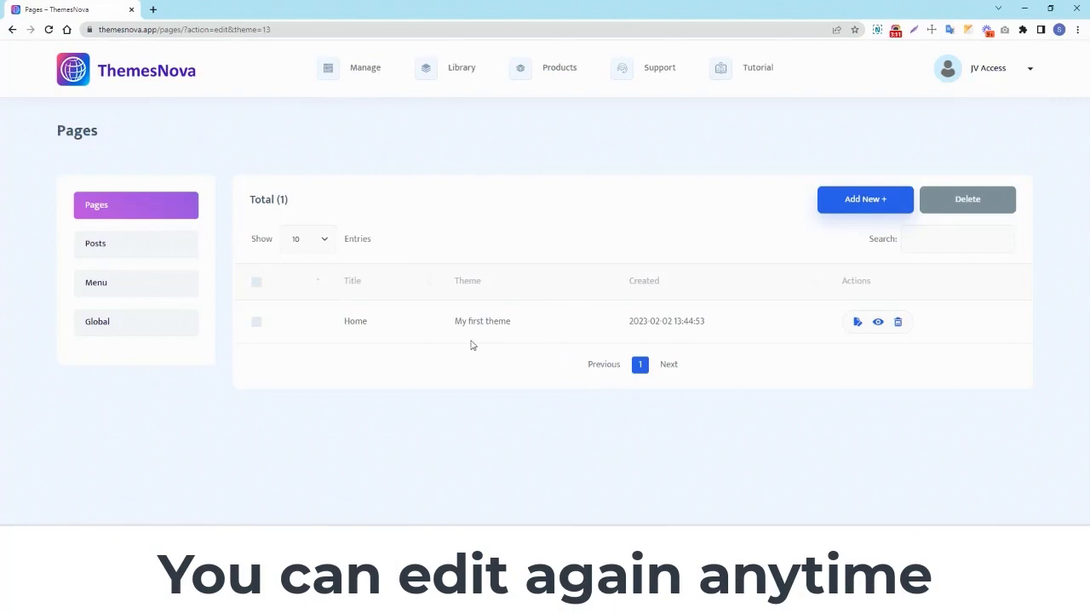
mouse_move(892, 240)
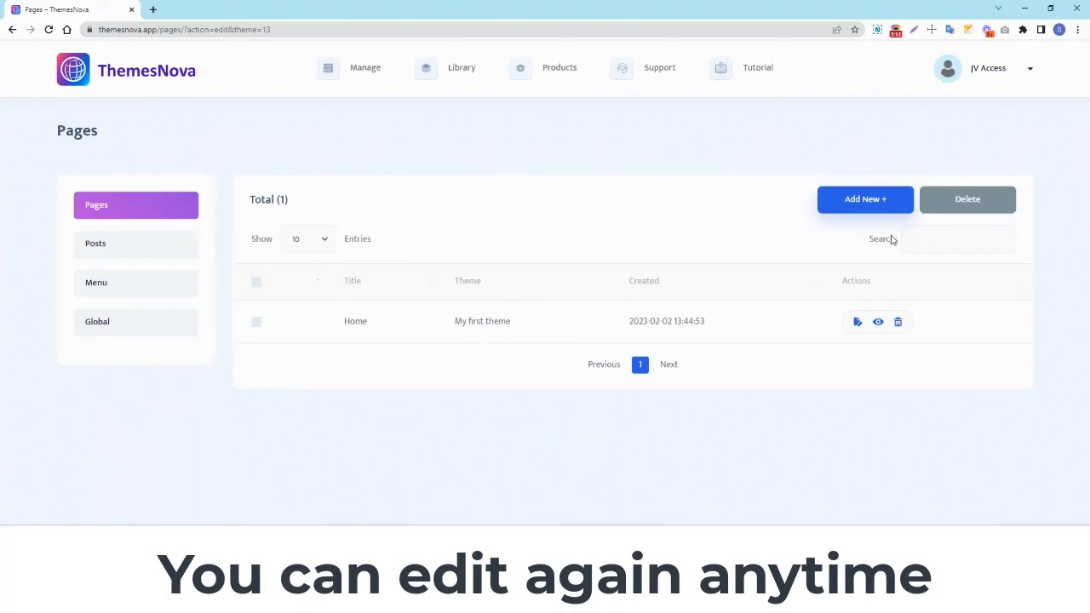
mouse_move(858, 321)
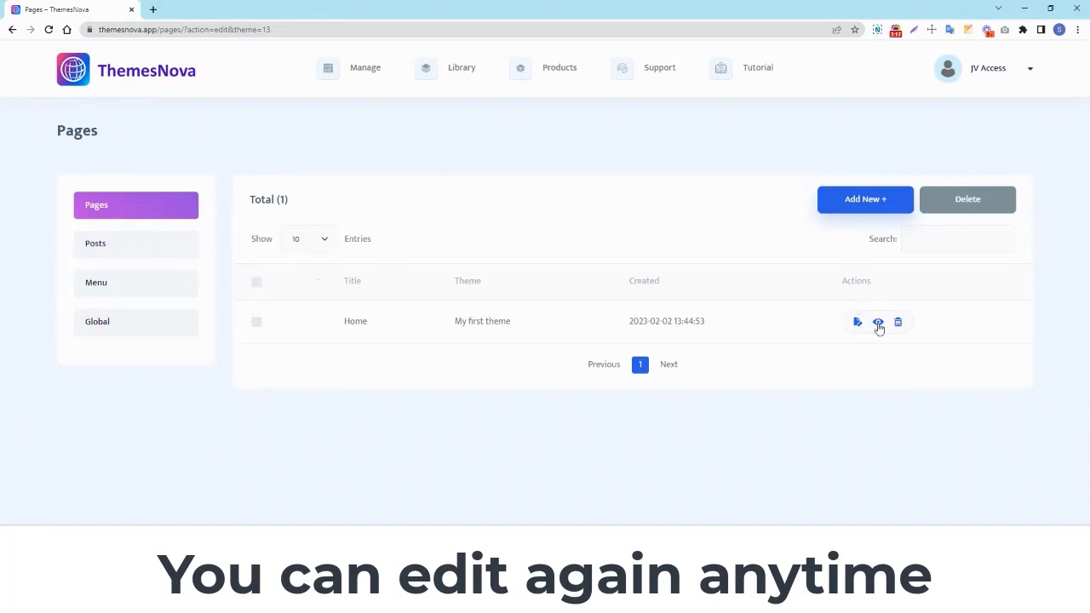
mouse_move(897, 322)
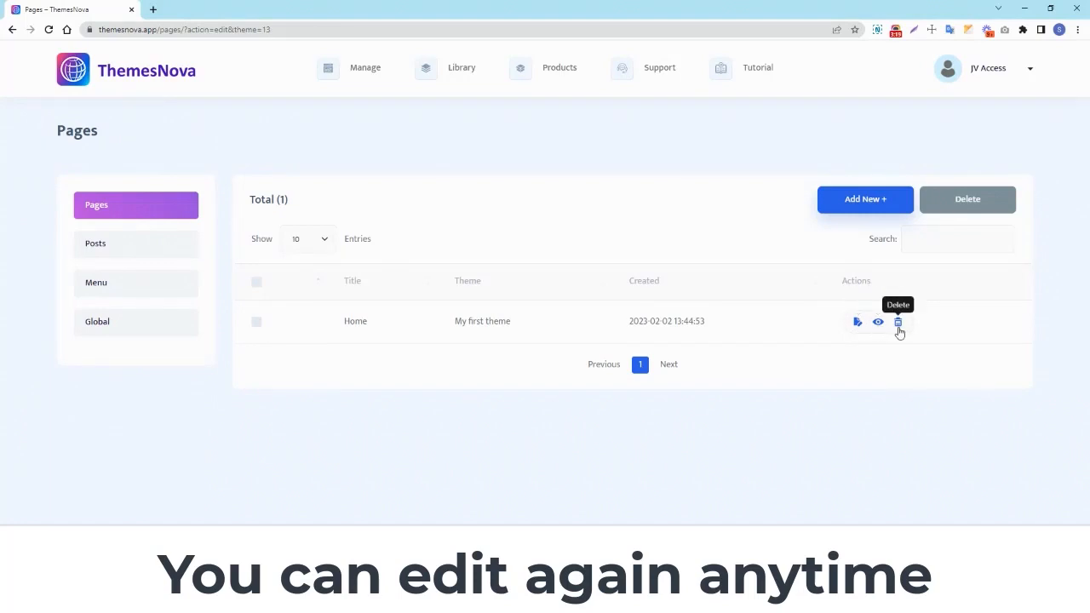
mouse_move(878, 339)
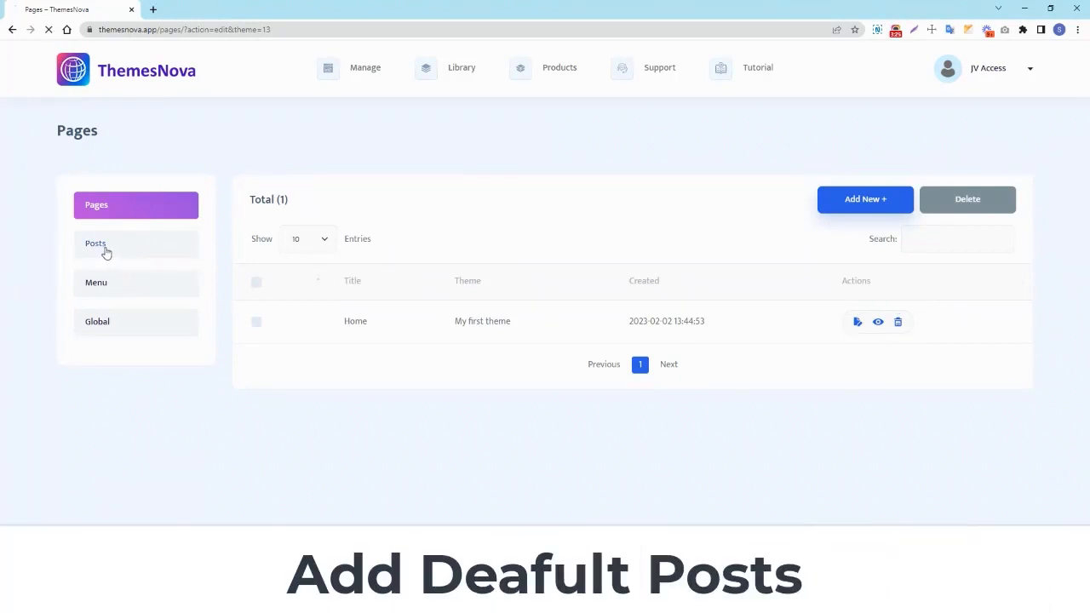
View the theme's empty Posts list and start adding a new post.
click(96, 242)
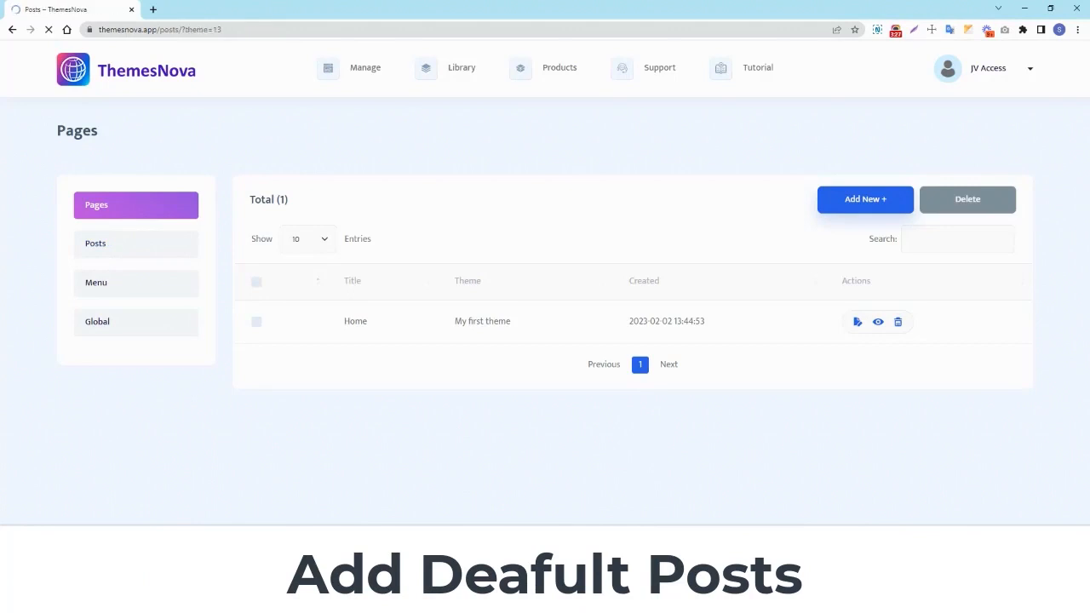
click(95, 243)
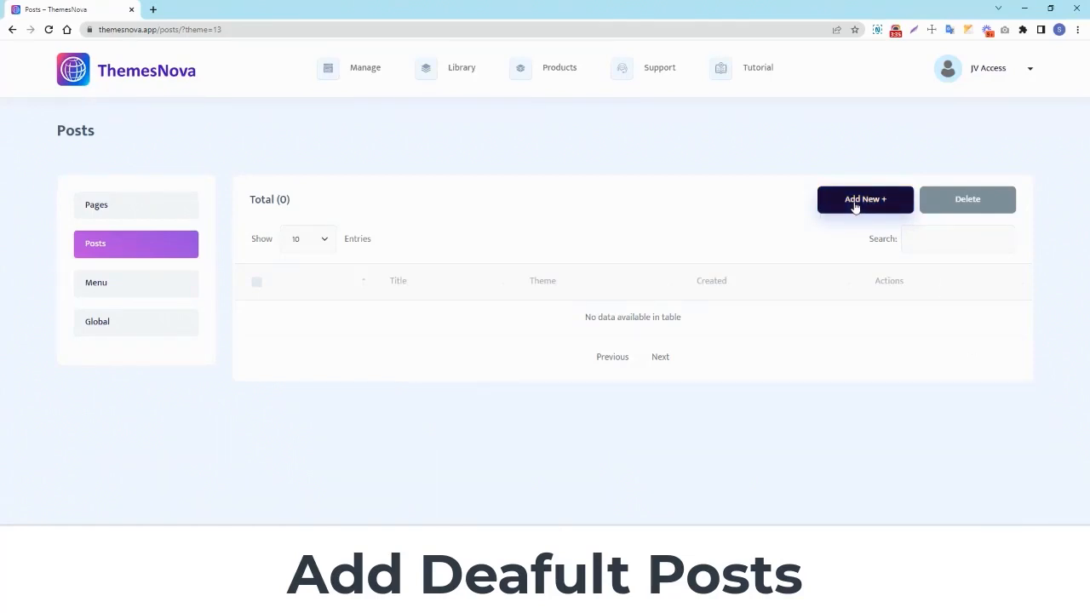
click(864, 198)
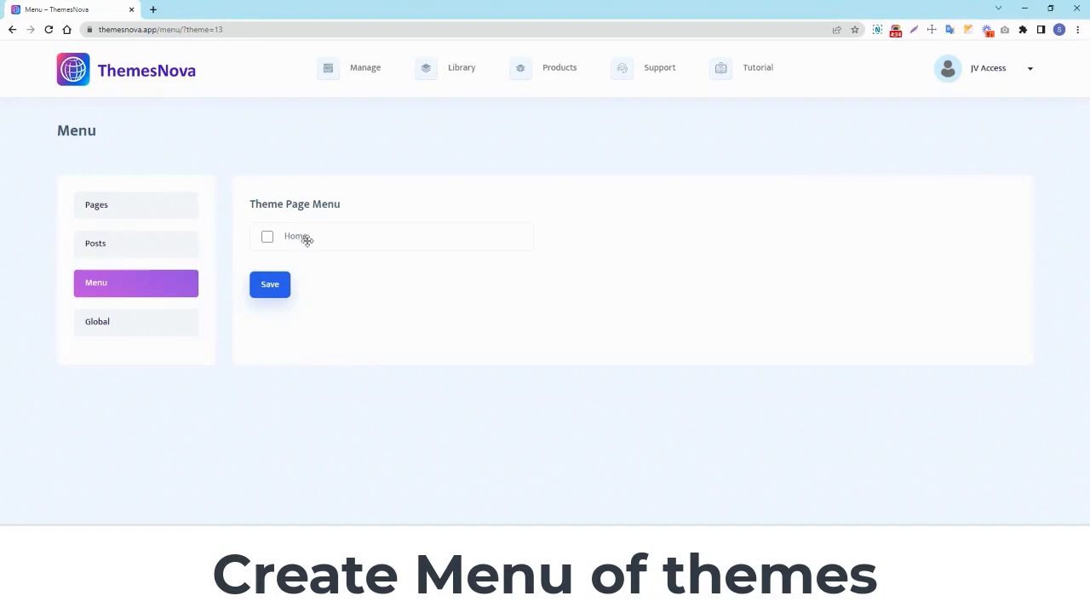
Tick Home under Theme Page Menu to include it in the menu.
click(267, 236)
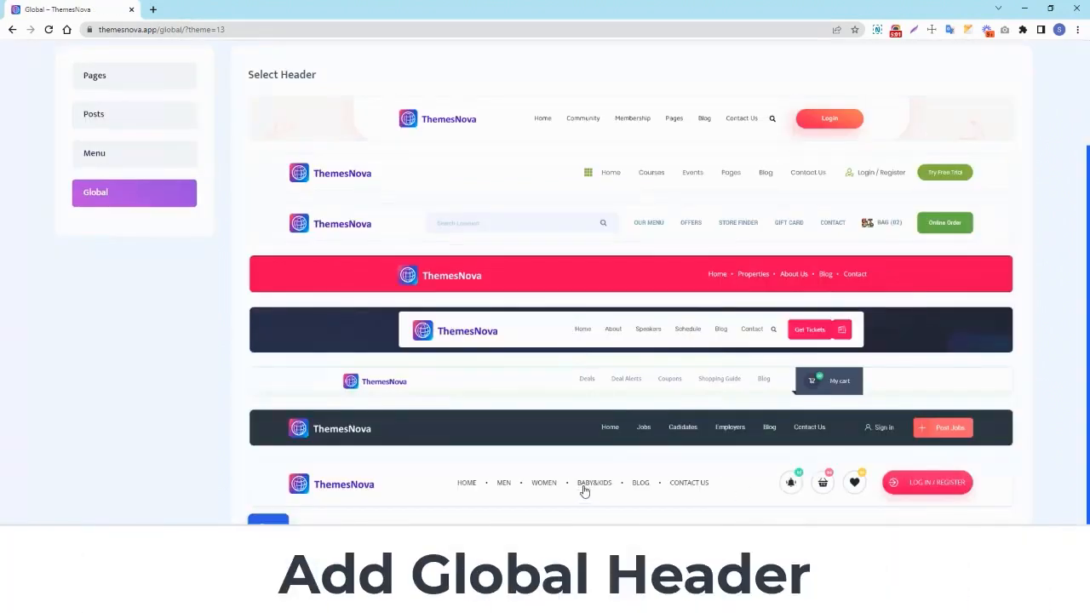
mouse_move(513, 125)
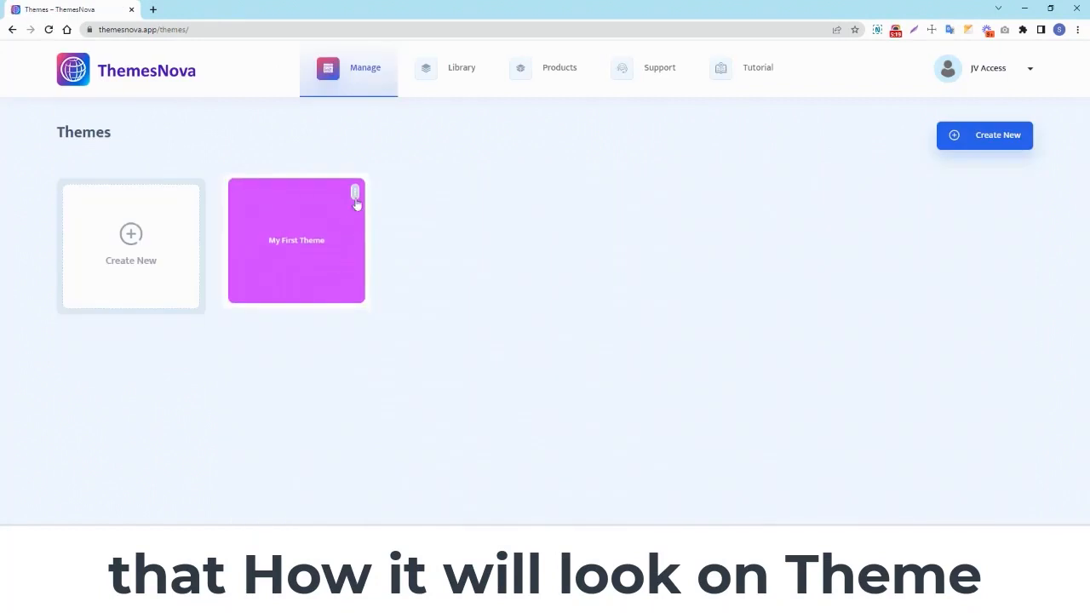
Open the options menu on the My First Theme card.
click(354, 192)
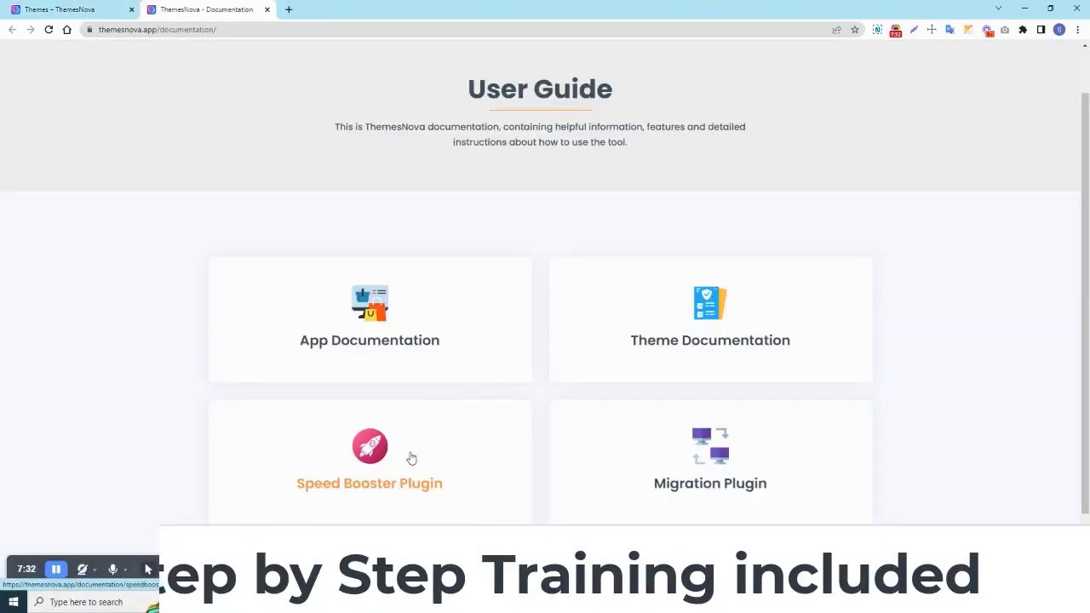
mouse_move(370, 351)
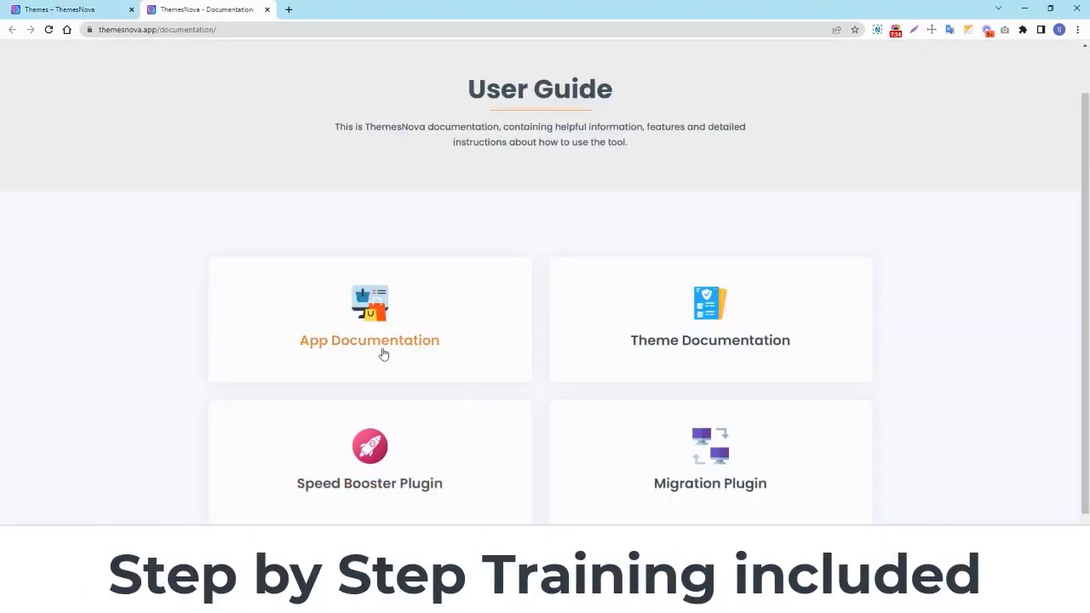
mouse_move(404, 355)
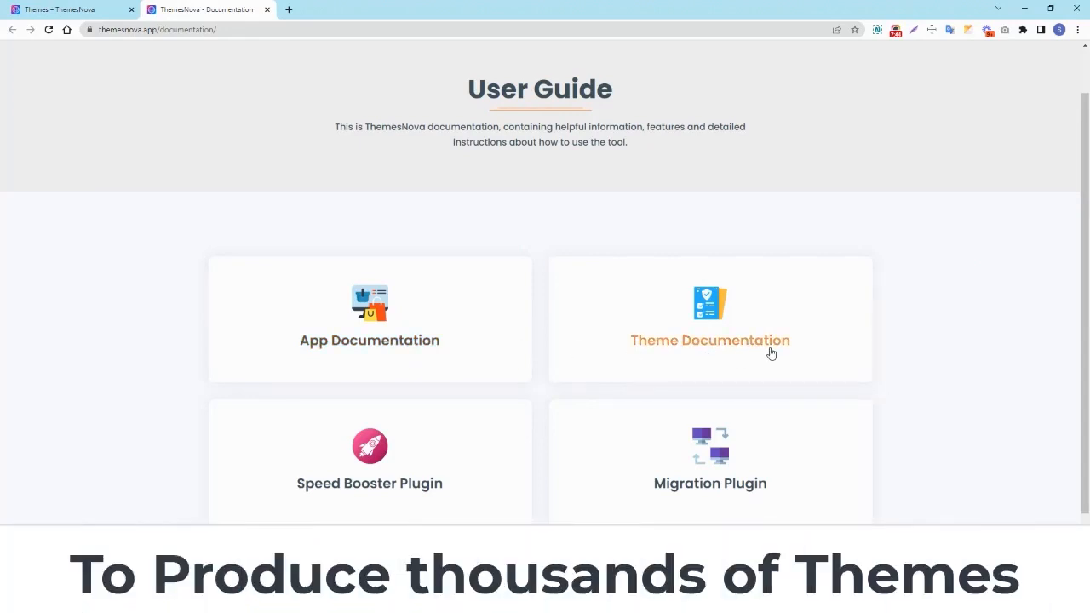
mouse_move(694, 350)
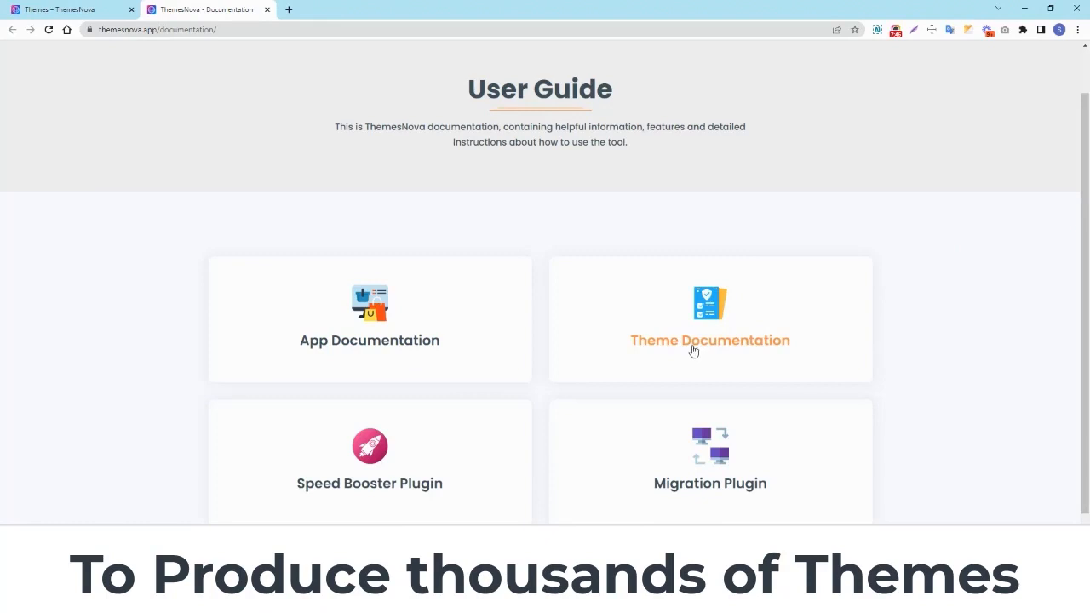
mouse_move(709, 352)
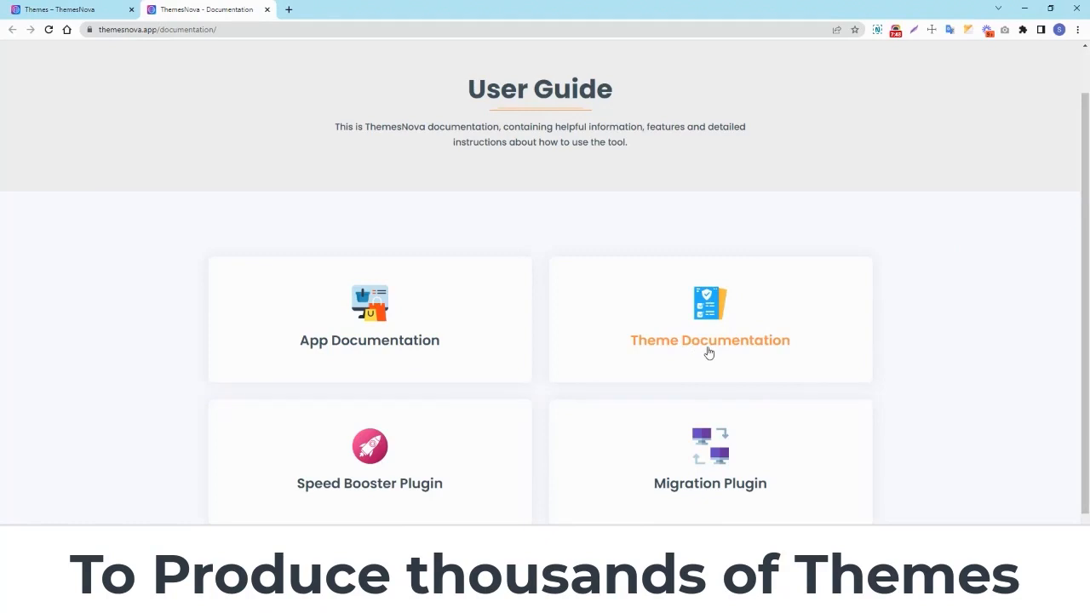